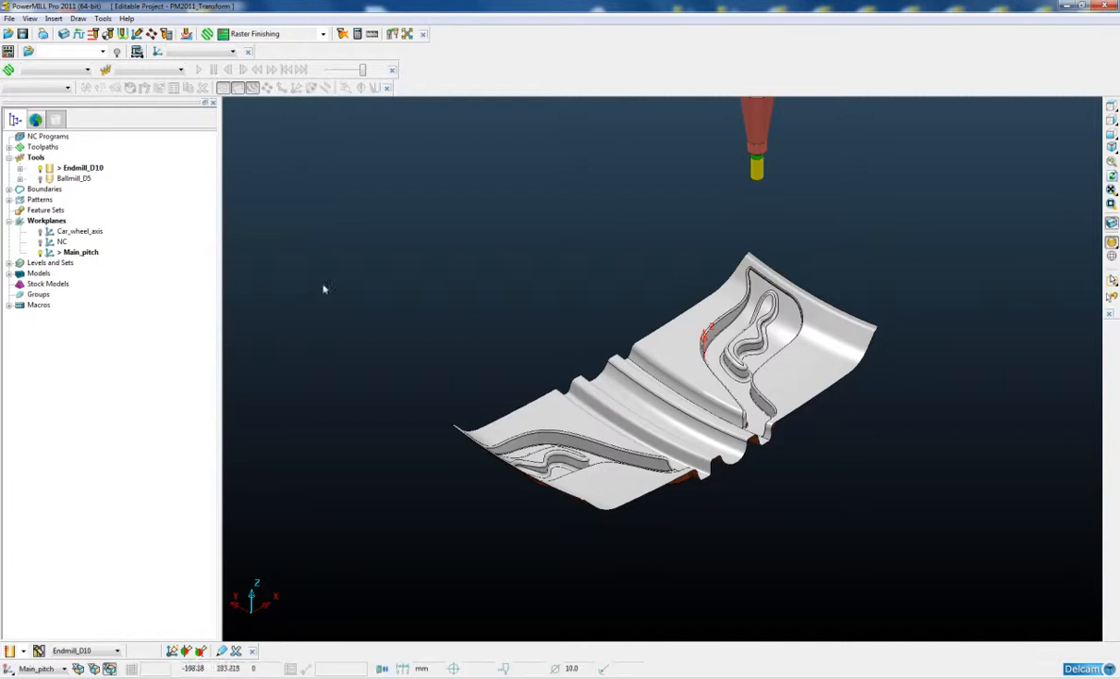
mouse_move(83, 168)
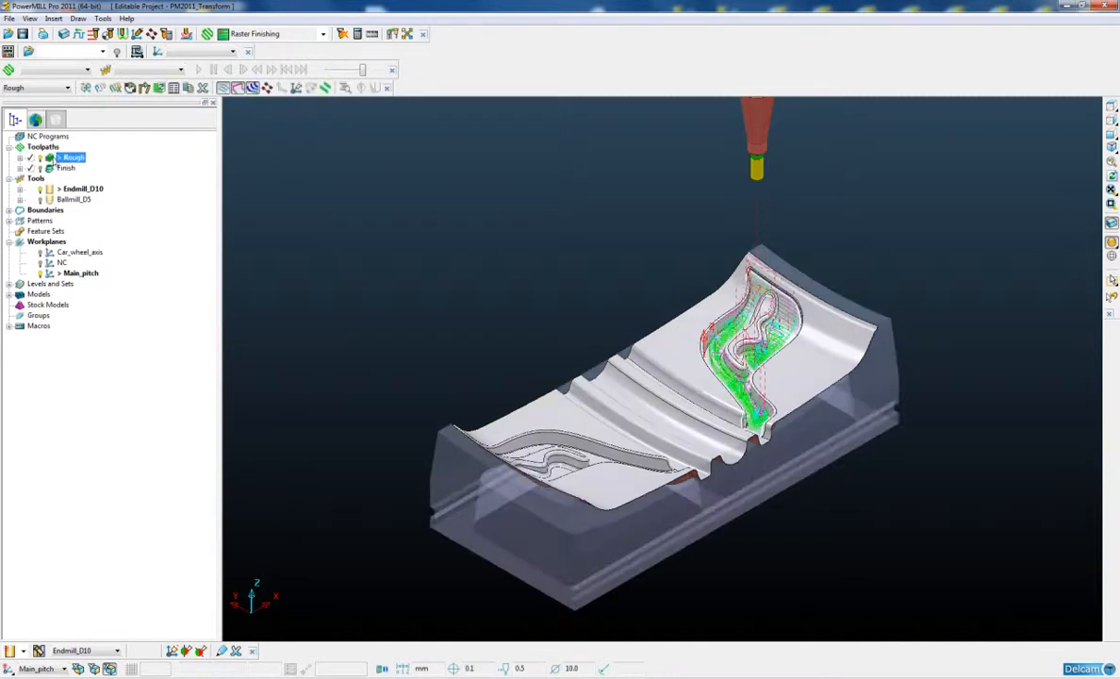
Step: Activate the Finish toolpath, then the Rough toolpath, displaying both over the tread mould
click(66, 167)
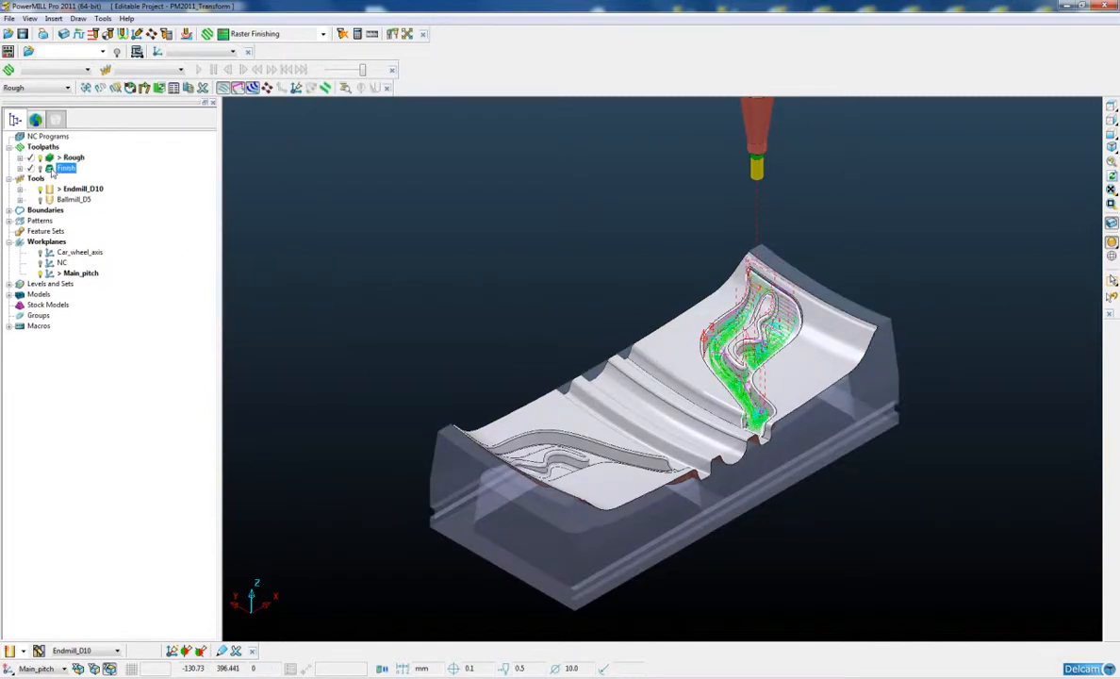
click(74, 158)
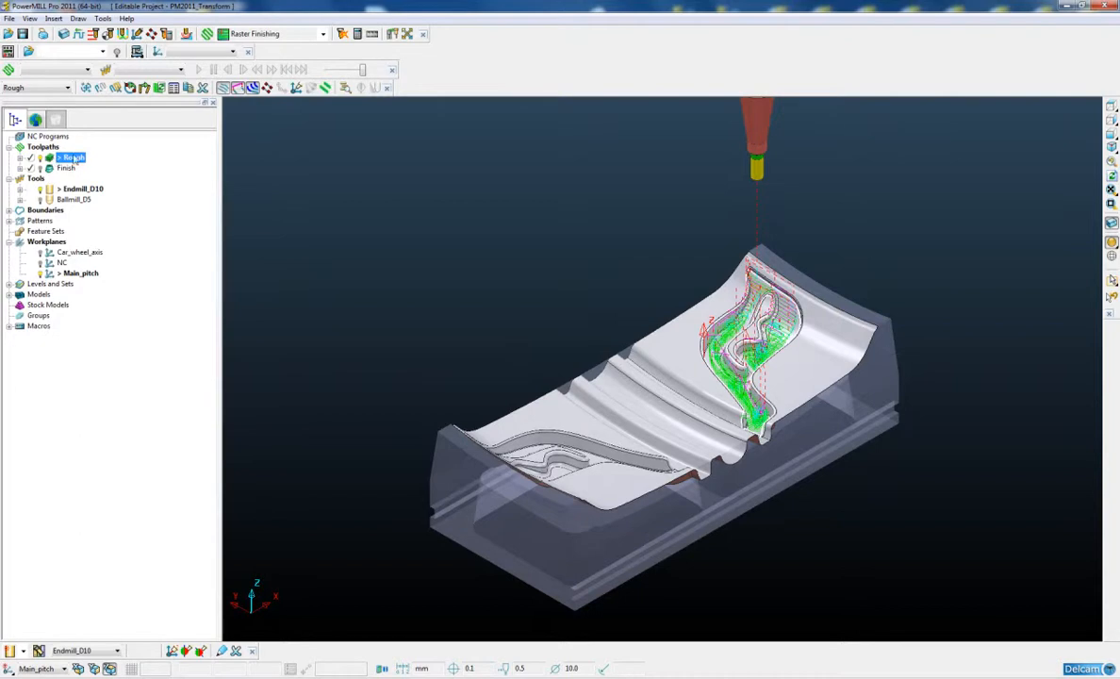
click(64, 168)
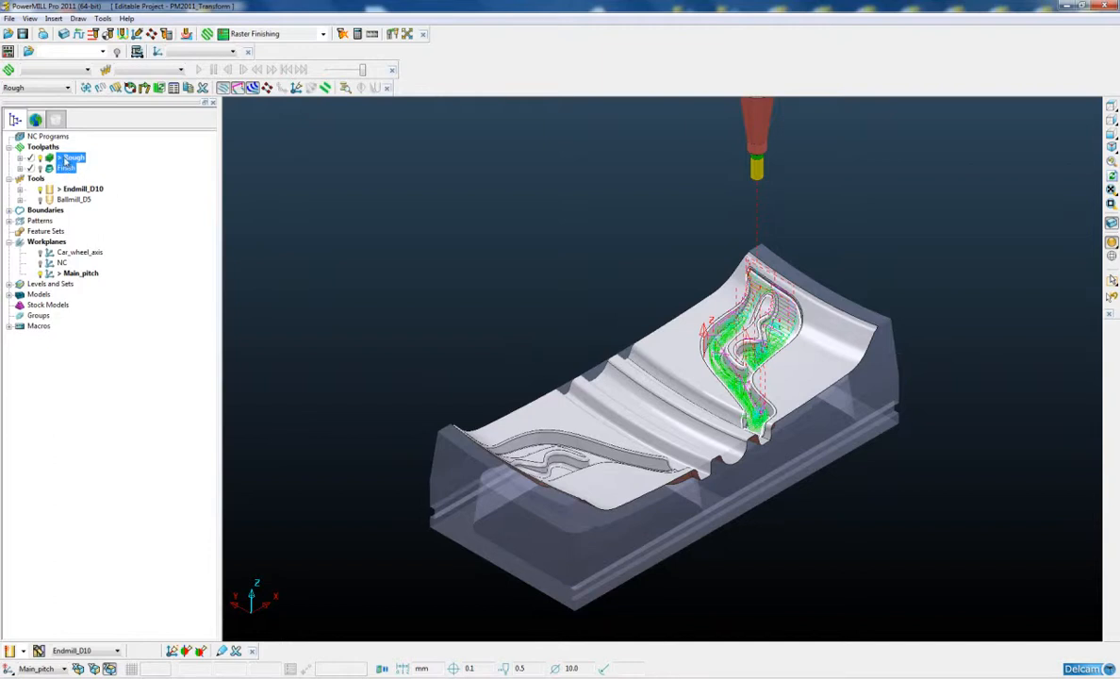
Step: Start an Edit > Transform on the Rough toolpath from the explorer
right_click(42, 157)
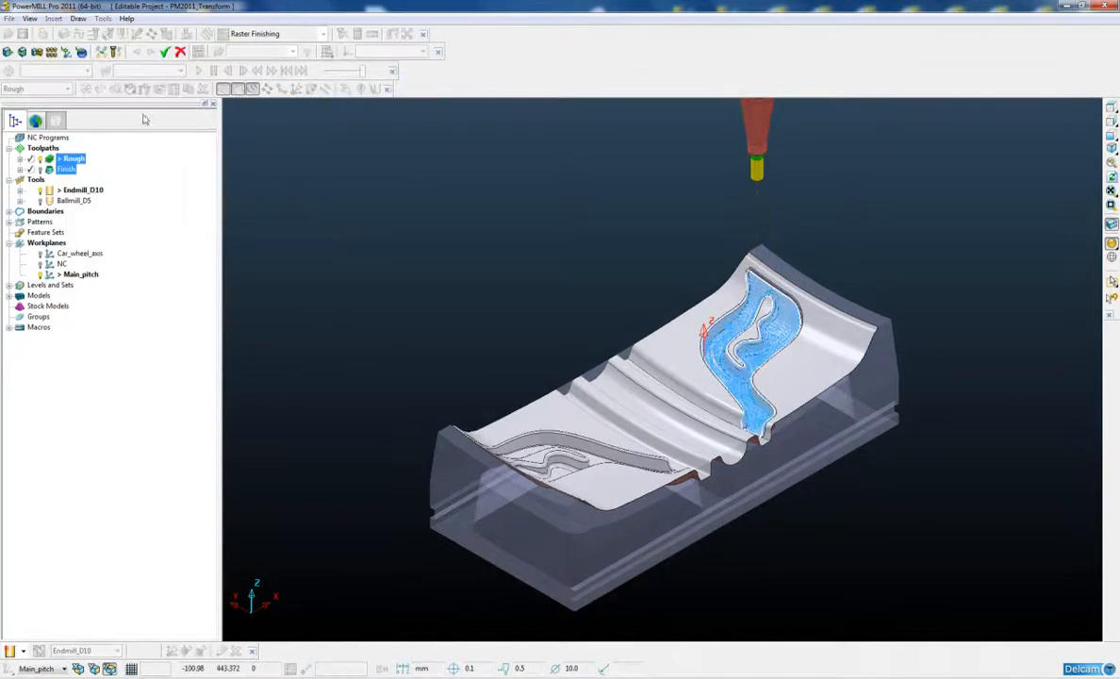
mouse_move(111, 53)
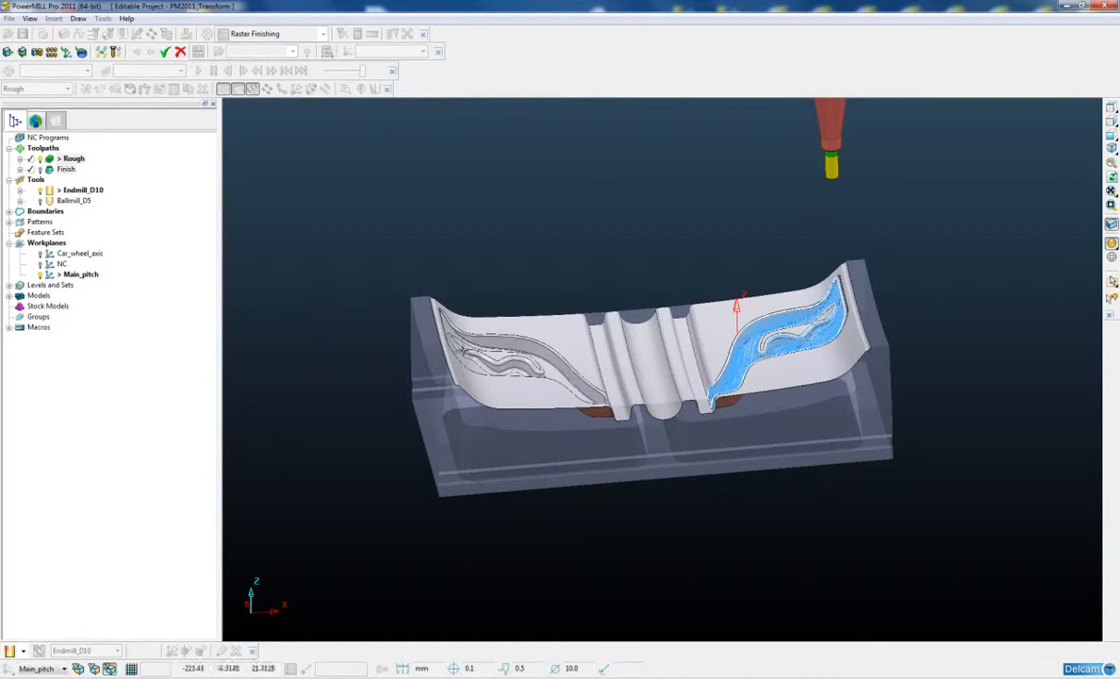
mouse_move(468, 349)
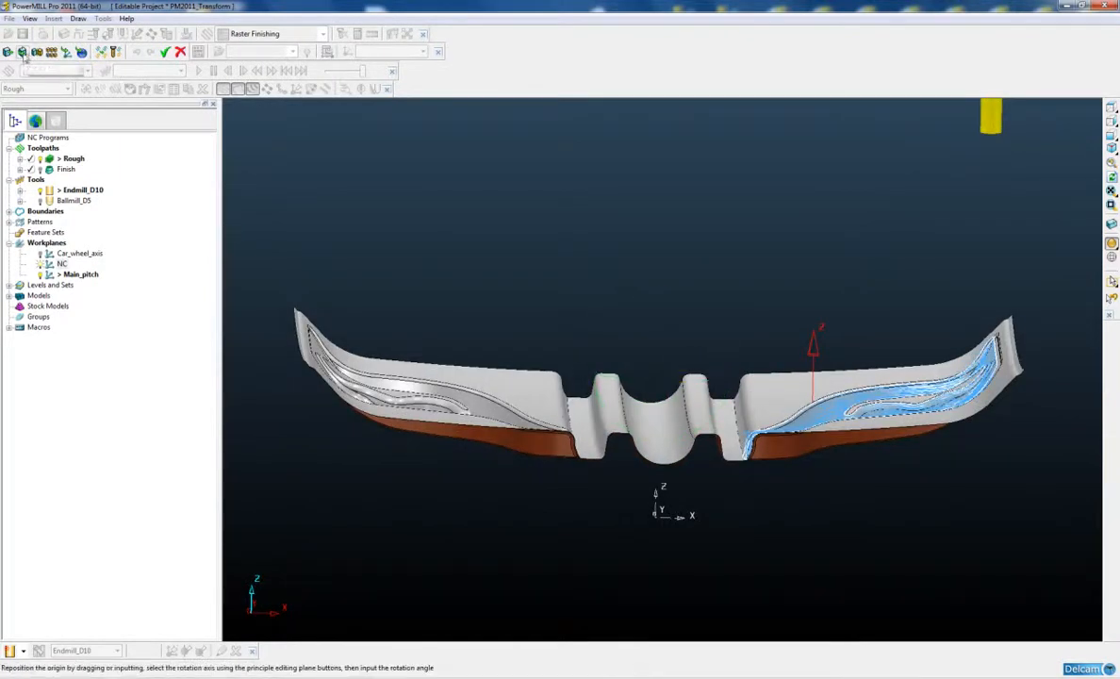
Step: Mirror the Rough toolpath in YZ (along X) so a copy covers the opposite half
click(38, 53)
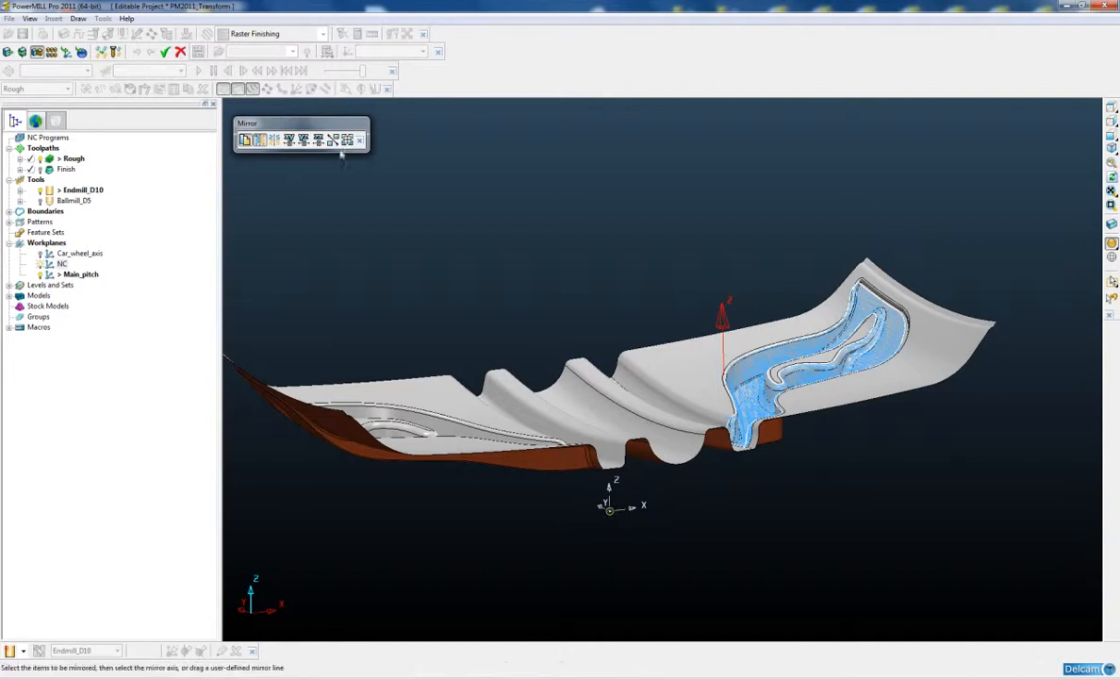
mouse_move(303, 140)
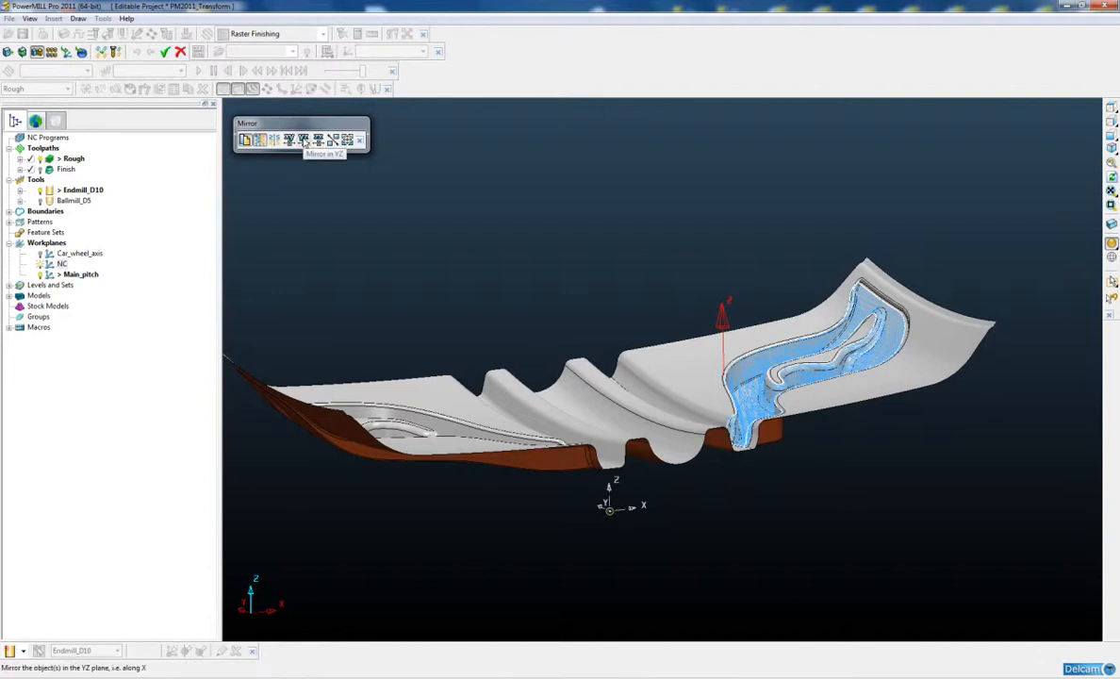
click(289, 139)
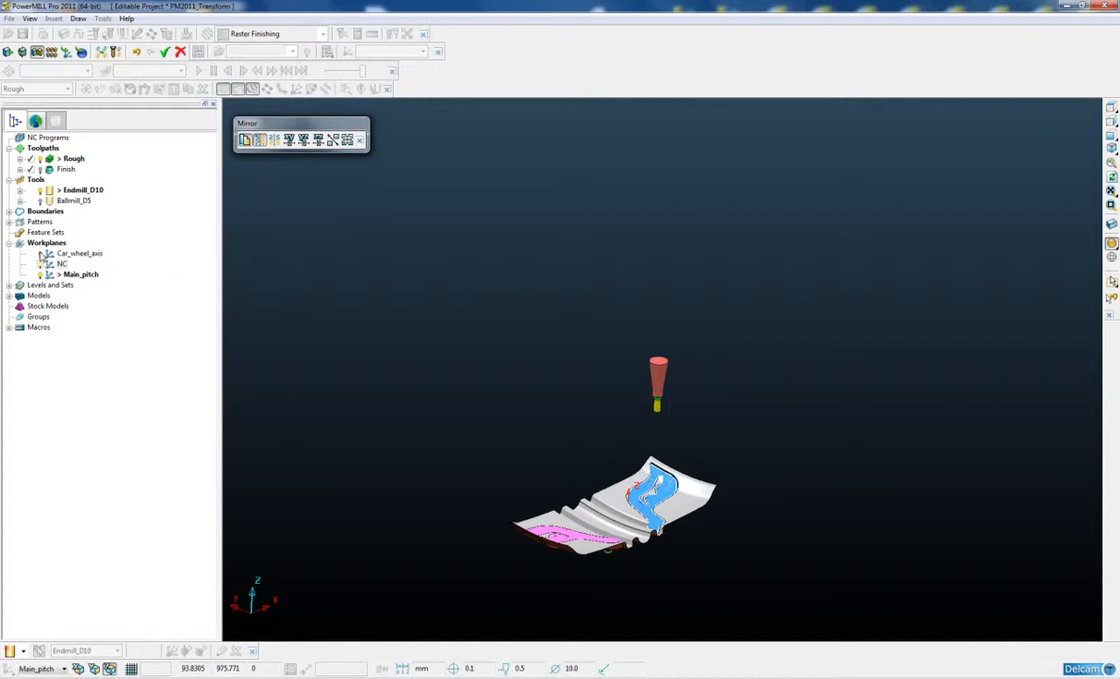
Step: With Car_wheel_axis active, try a hollow-box rectangular pattern, then a circular pattern of copies
click(79, 253)
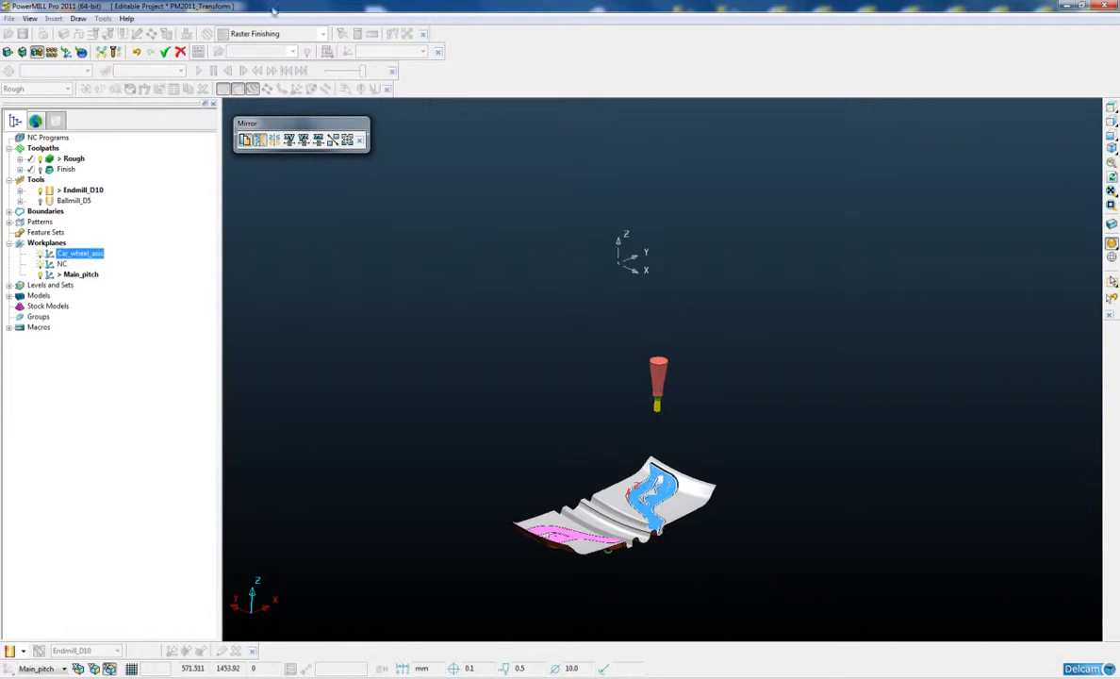
mouse_move(53, 53)
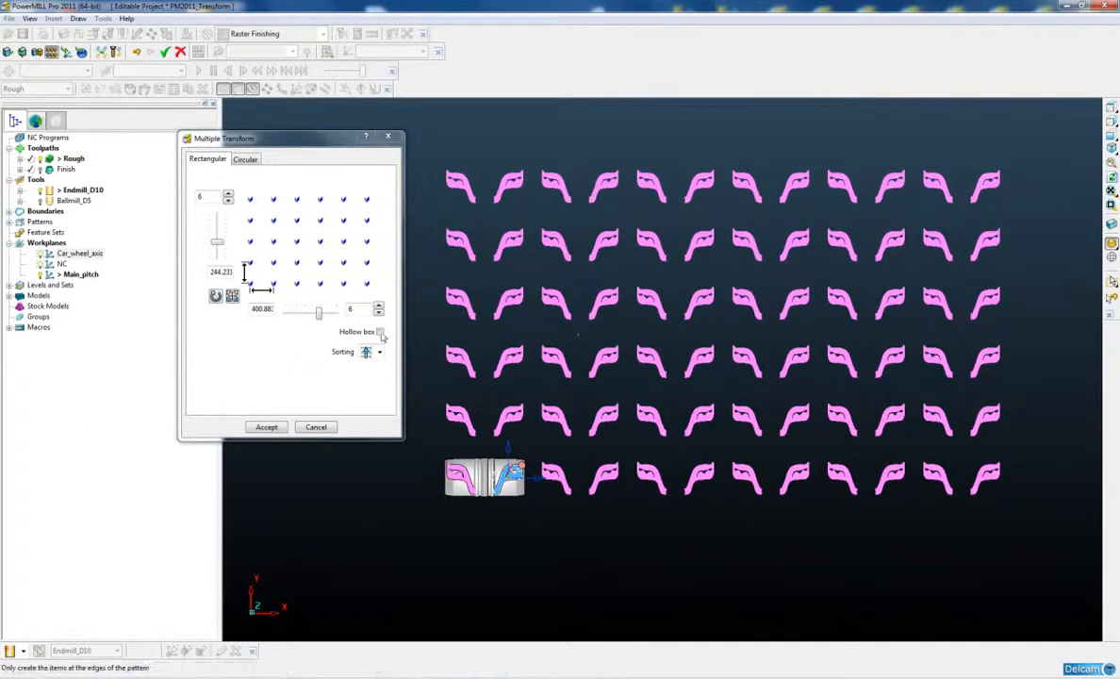
click(381, 332)
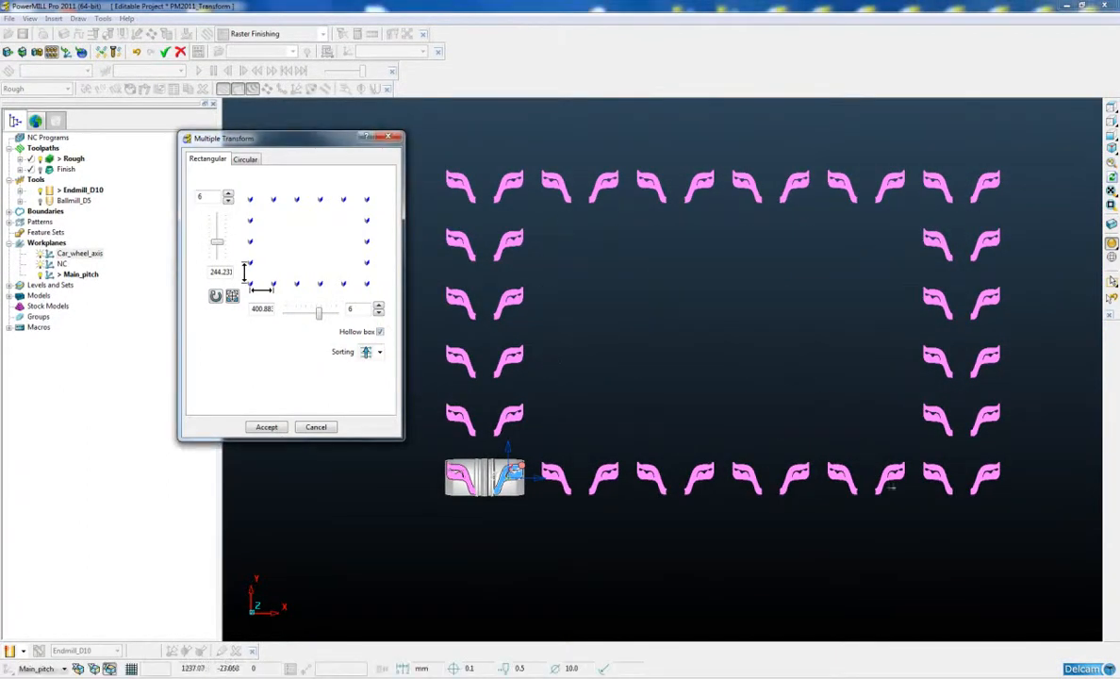
click(381, 332)
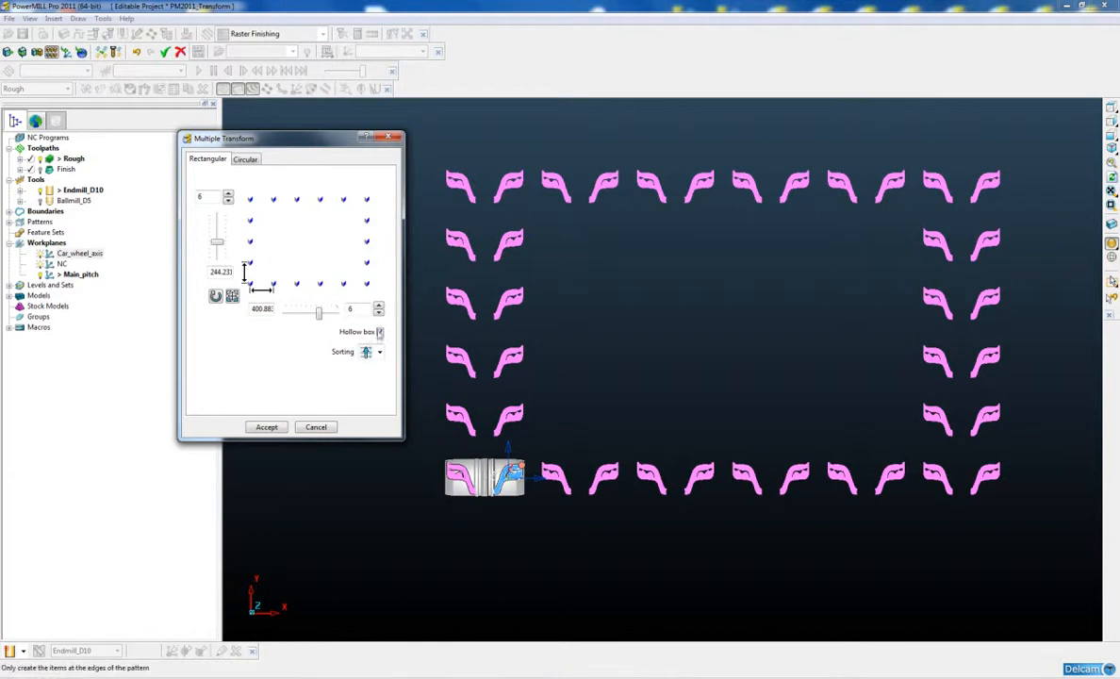
click(381, 332)
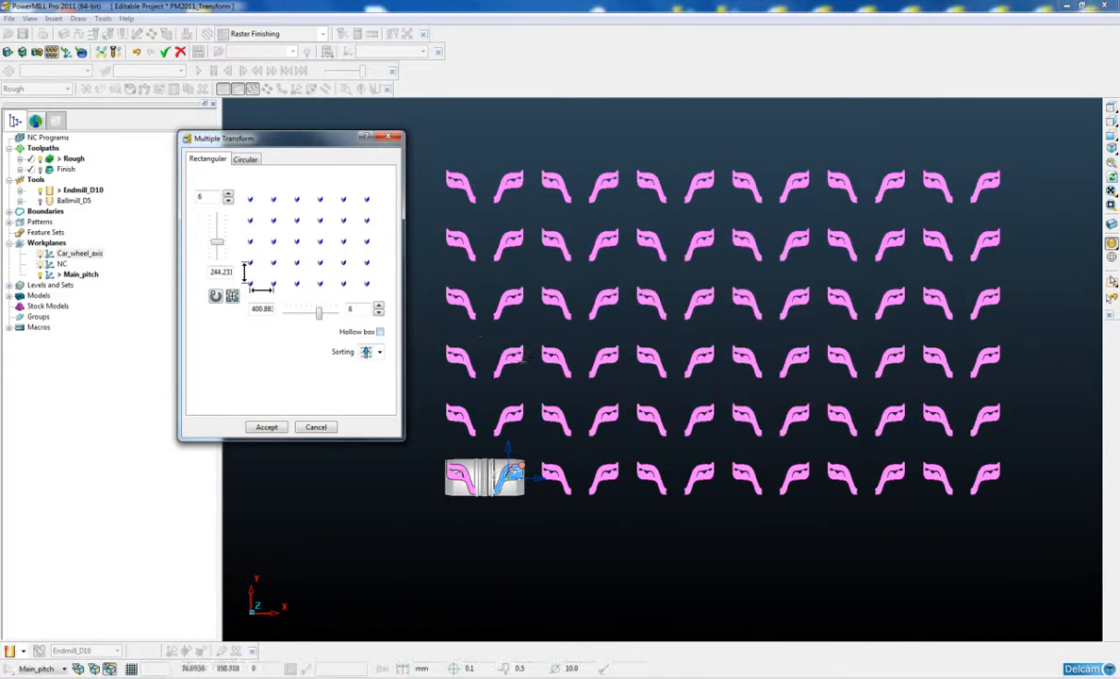
click(245, 158)
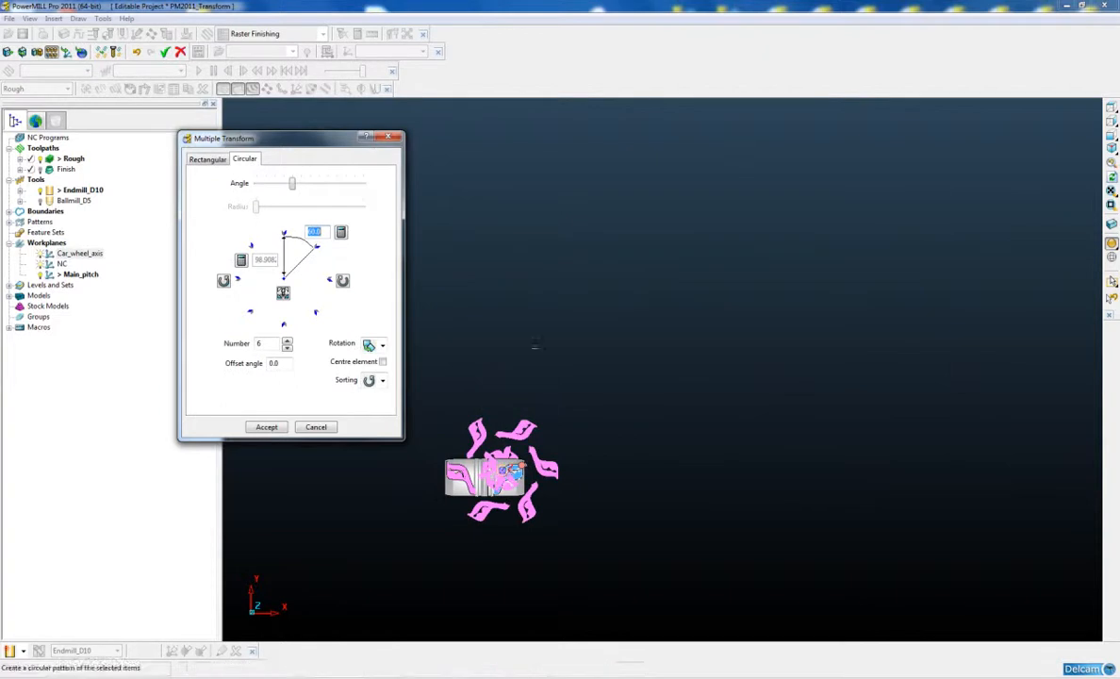